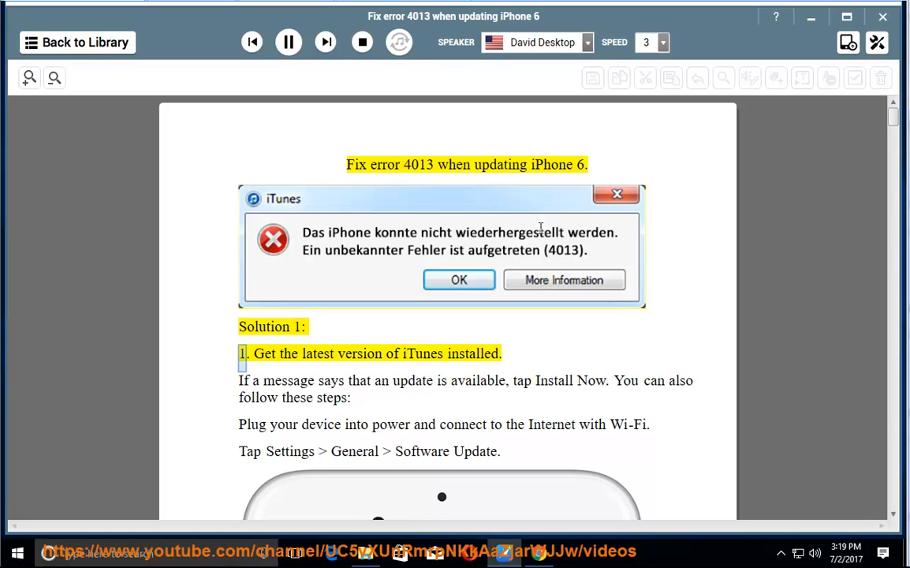
Start read-aloud at the guide's title and follow the highlighted sentence down through Solution 1 step 4 on choosing Update
double_click(471, 353)
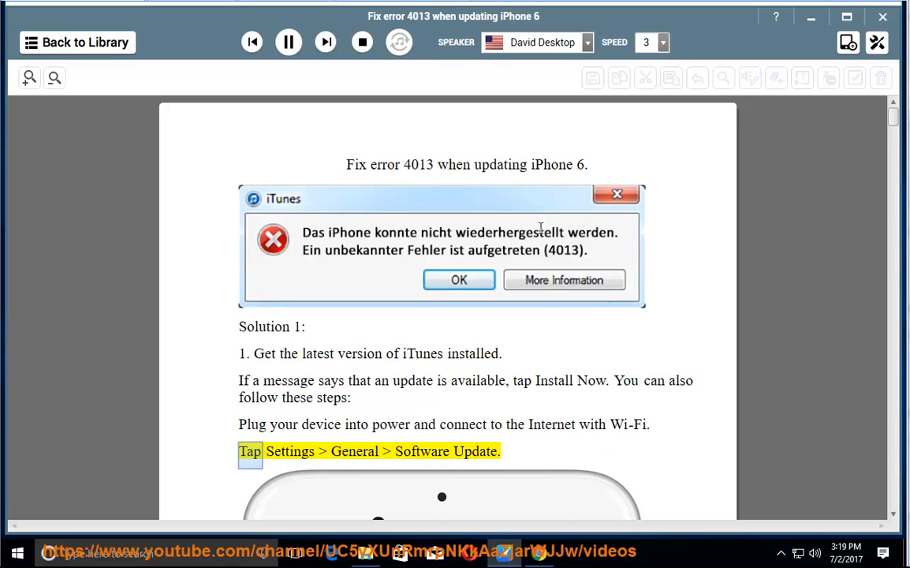
scroll(down, 3)
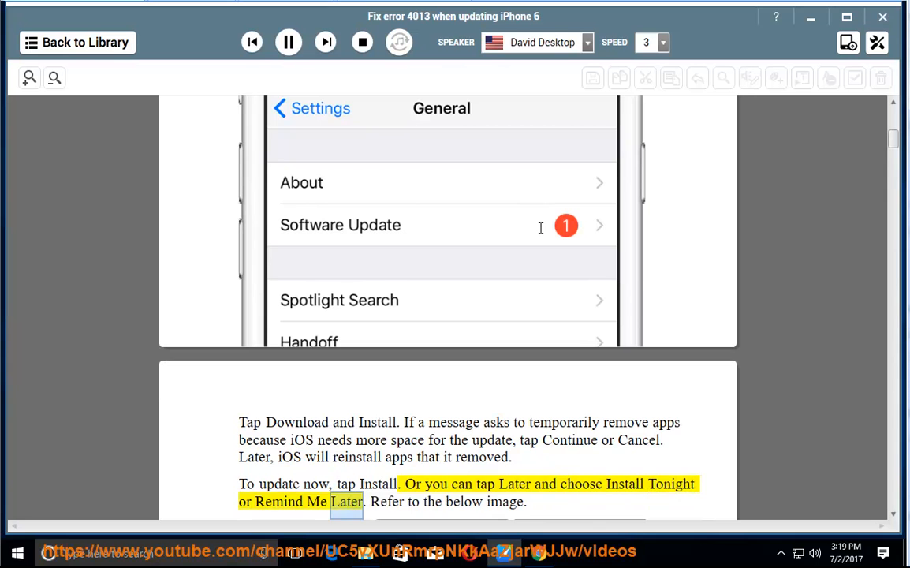
scroll(down, 3)
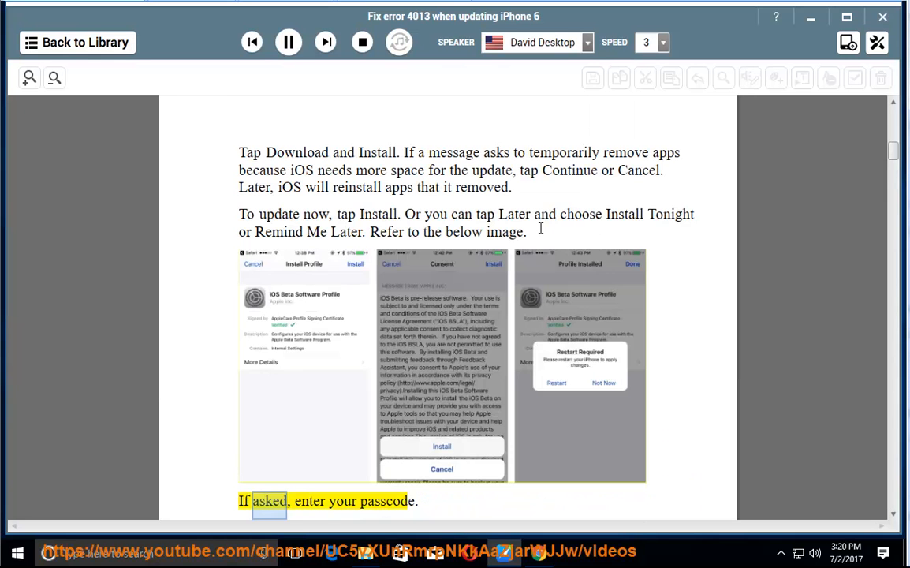
scroll(down, 3)
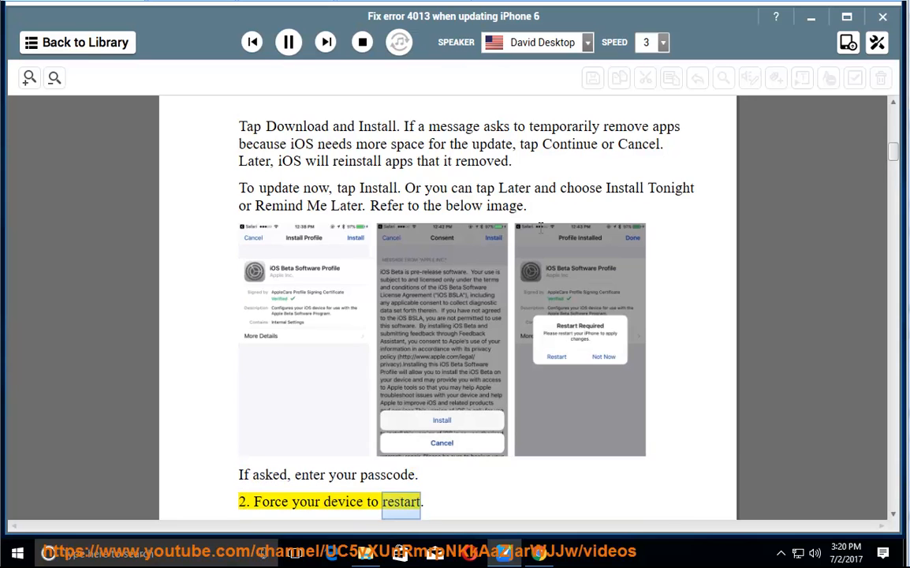
scroll(down, 3)
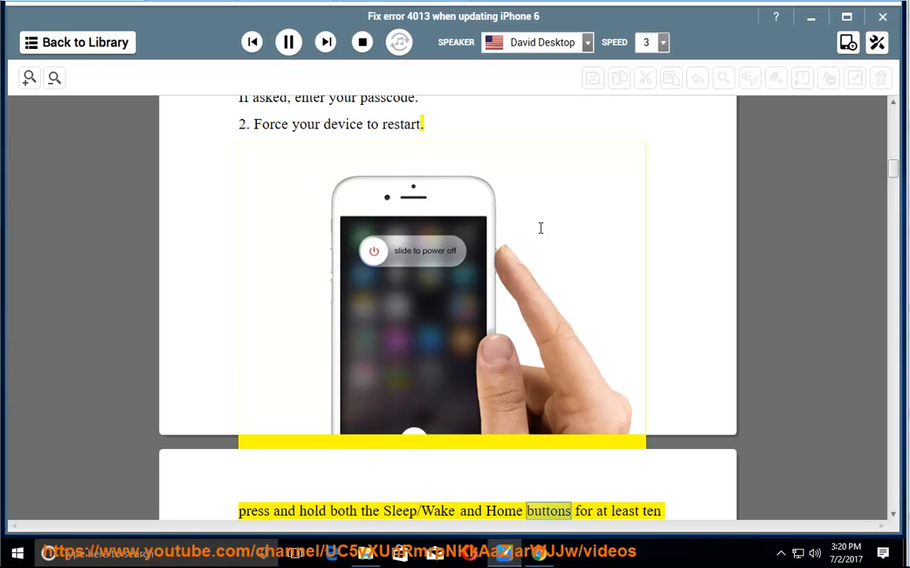
scroll(down, 3)
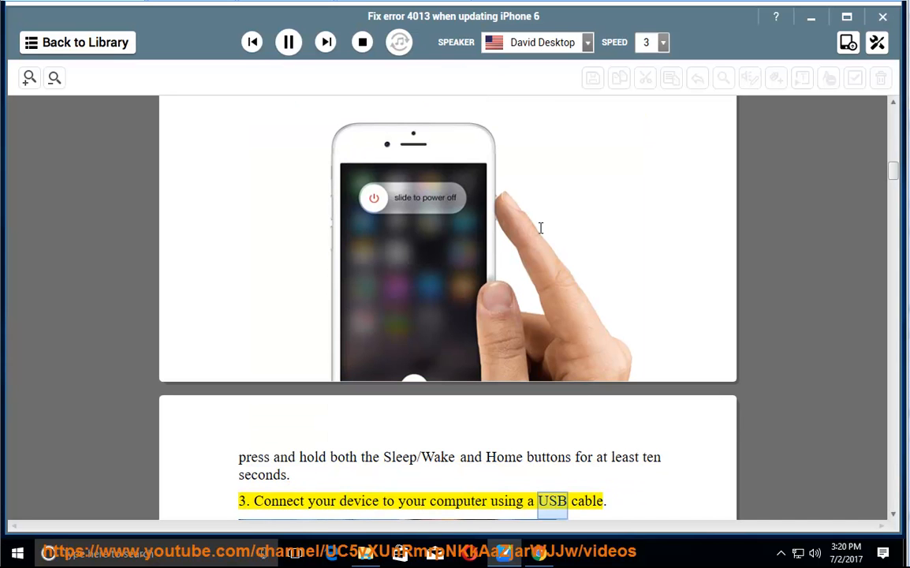
scroll(down, 3)
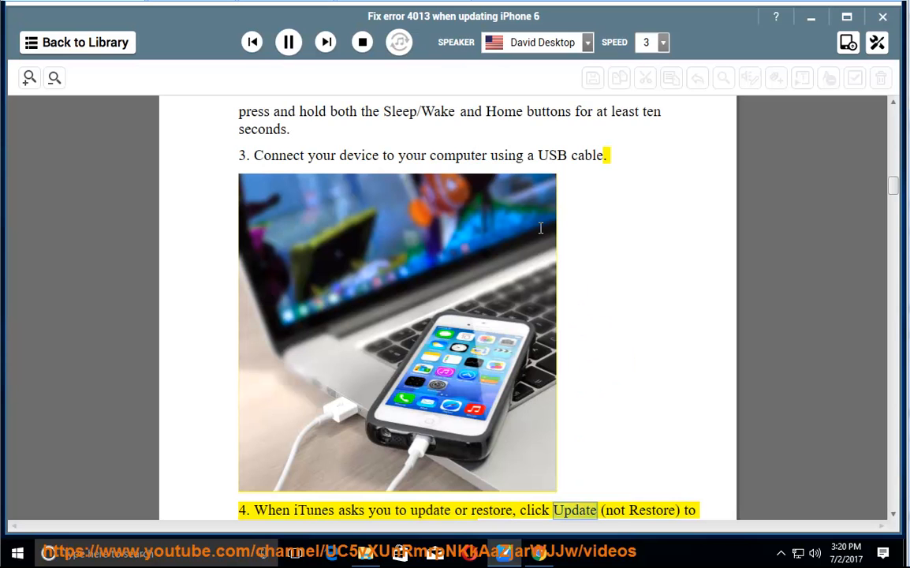
scroll(down, 3)
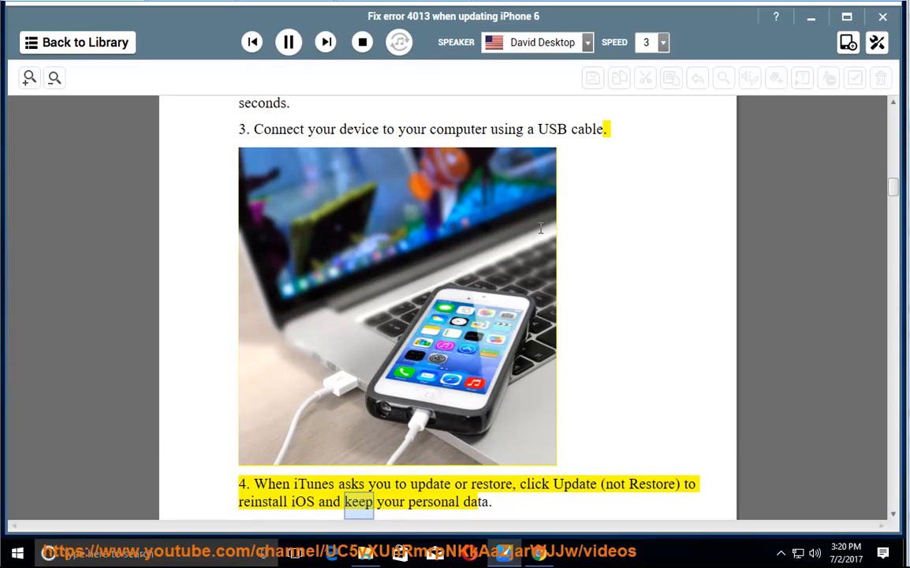
Scroll with the narration past the recovery-mode advice to step 3 about trying another computer
scroll(down, 3)
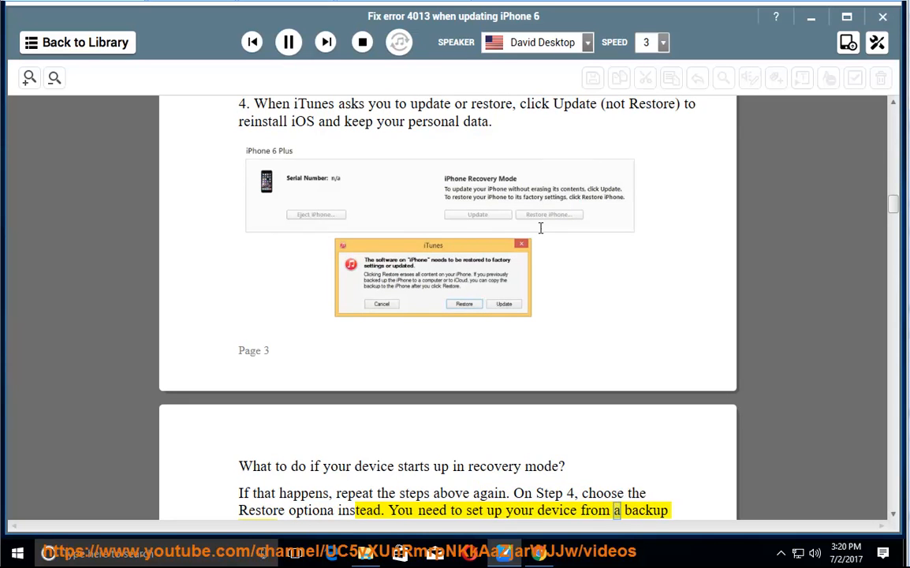
scroll(down, 3)
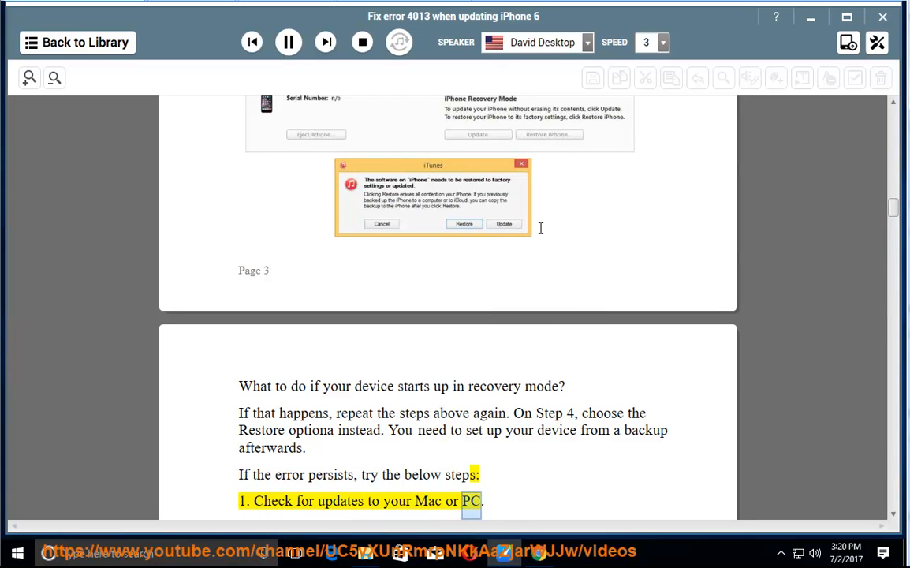
scroll(down, 3)
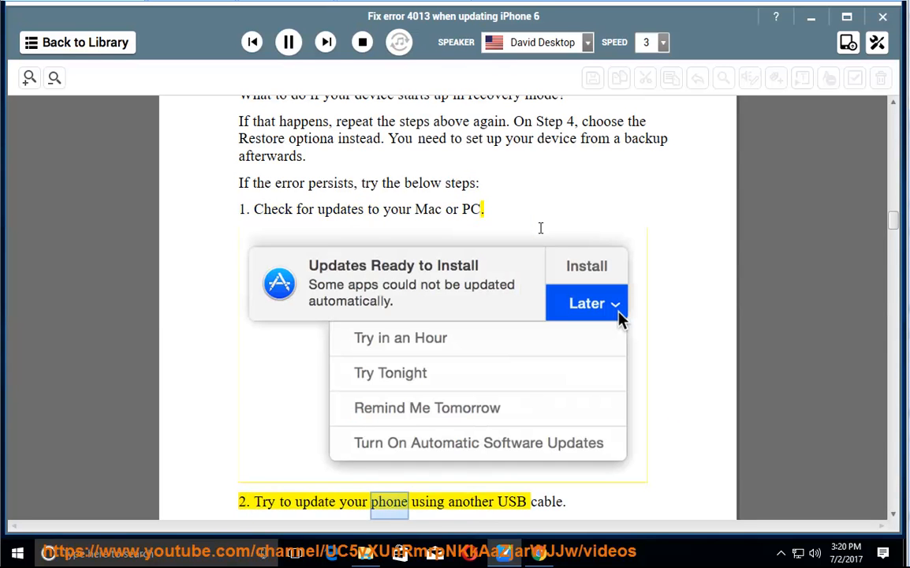
scroll(down, 3)
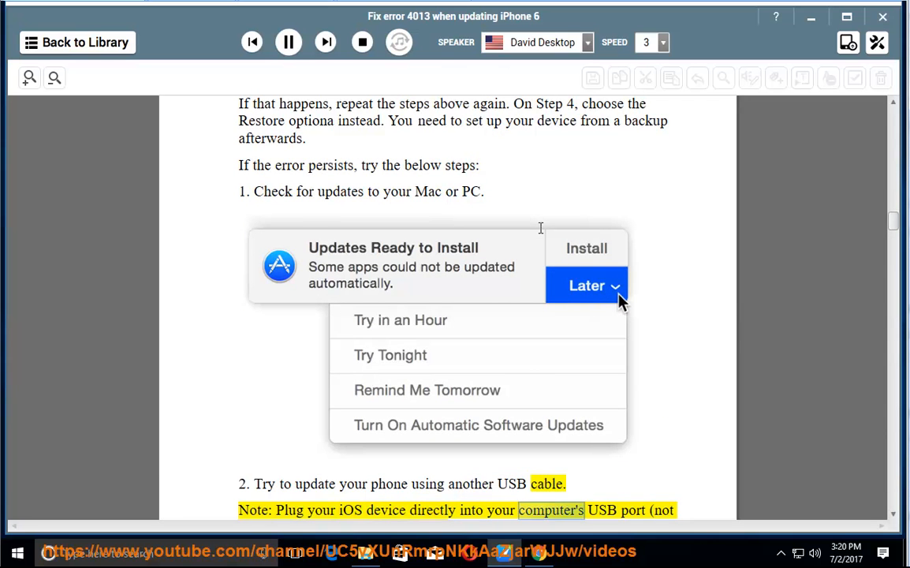
scroll(down, 3)
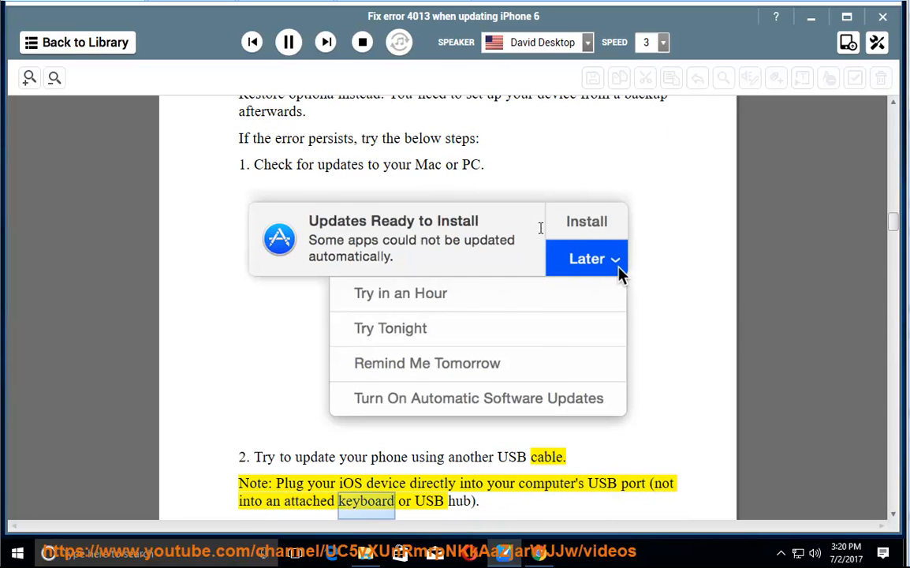
scroll(down, 3)
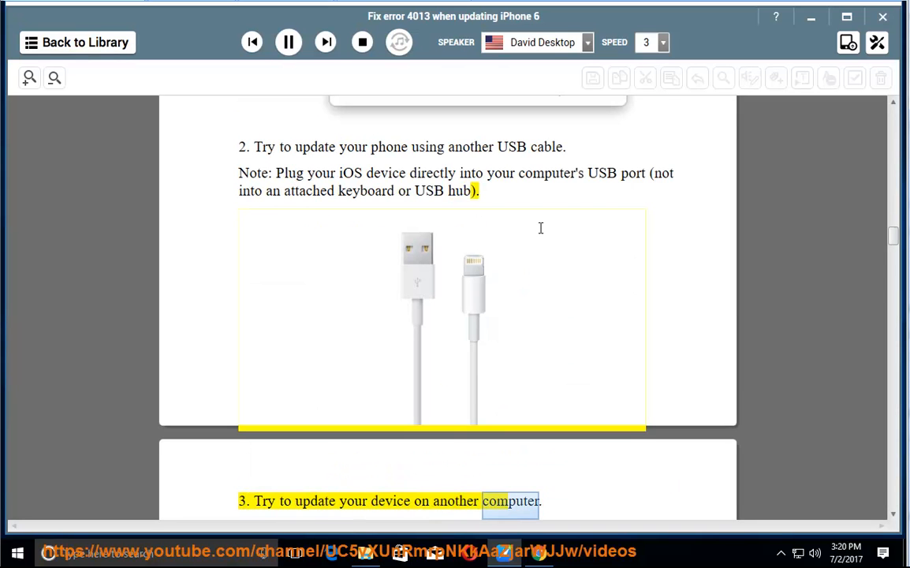
Follow the 'Other voices' tips on restarting, security software and Wi-Fi down to step 4 on cleaning junk off the iPhone
scroll(down, 3)
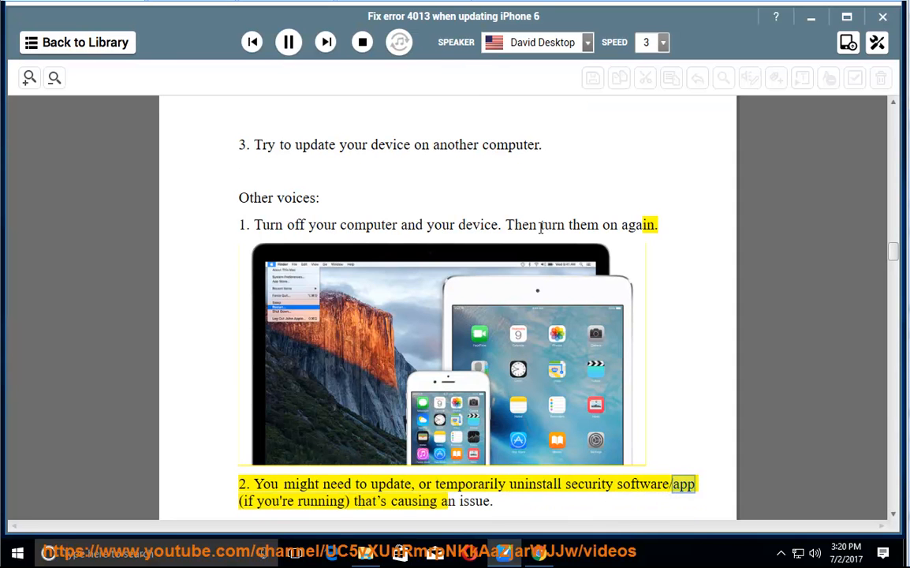
double_click(471, 501)
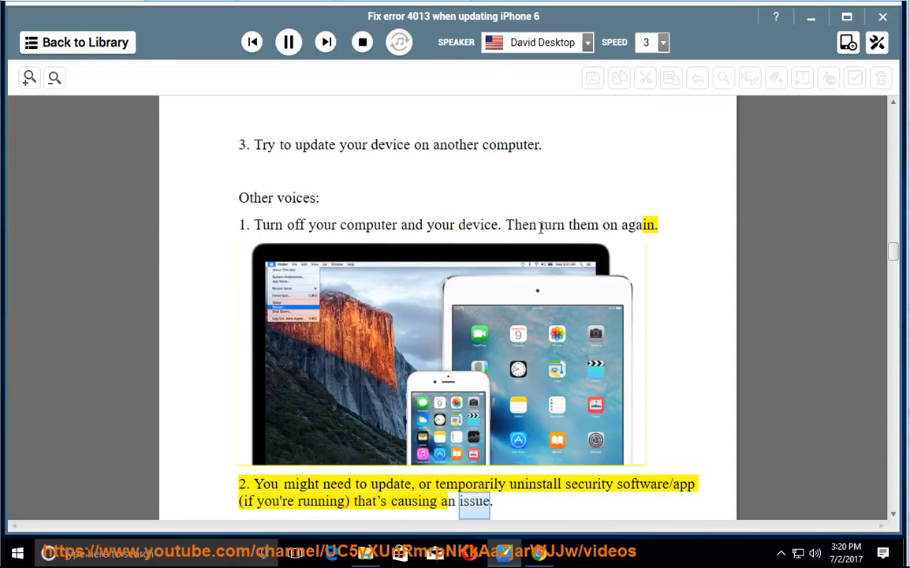
scroll(down, 3)
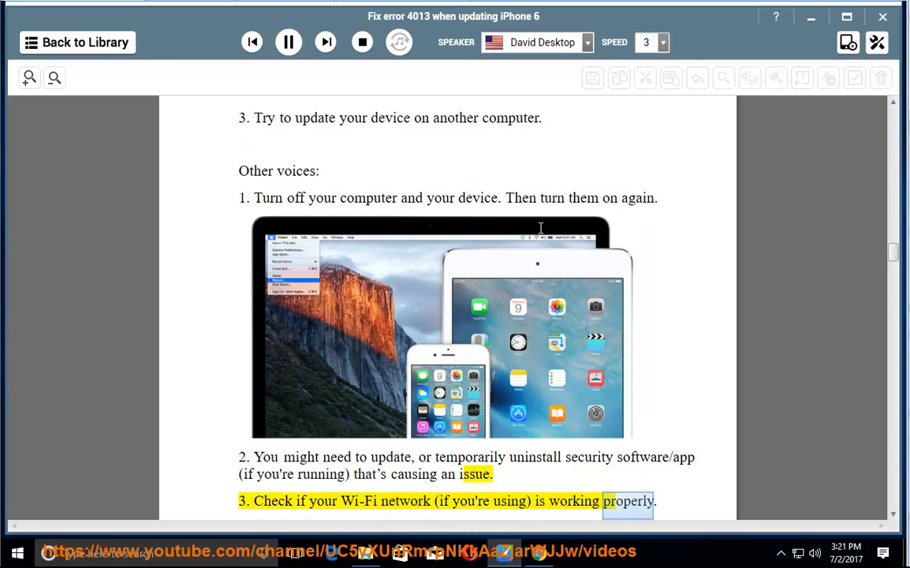
scroll(down, 3)
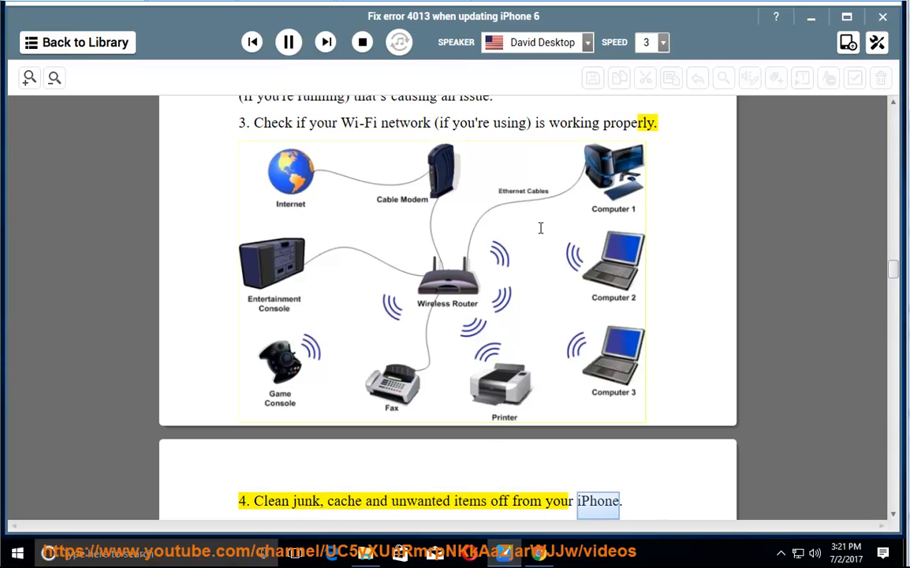
Scroll with the narration through step 4.1 on deleting app data, backing up and restoring, into 4.2 on clearing Safari history
scroll(down, 3)
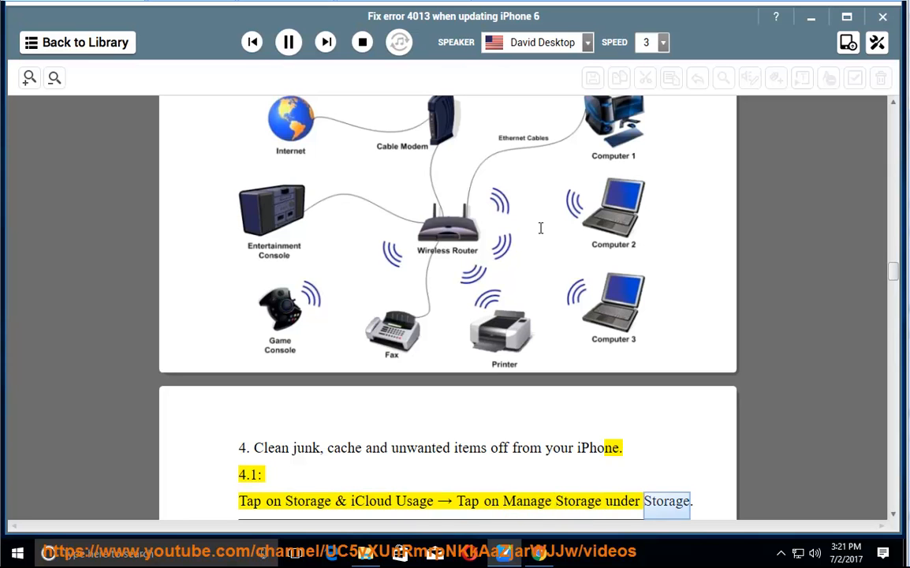
scroll(down, 3)
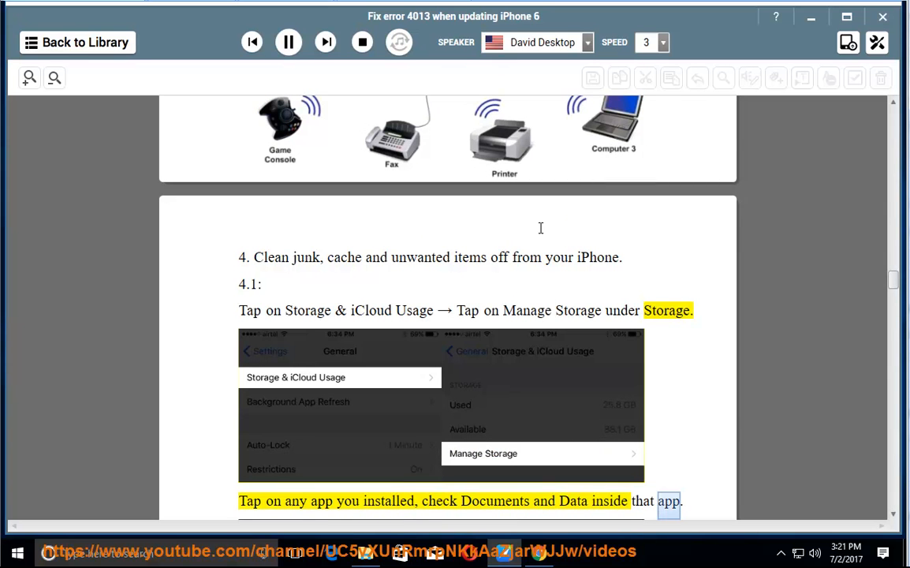
scroll(down, 3)
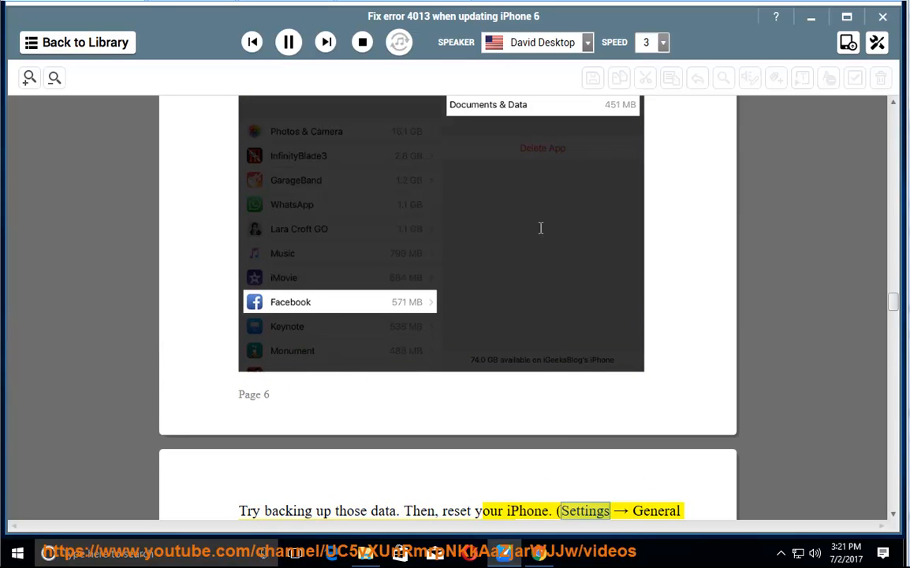
scroll(down, 3)
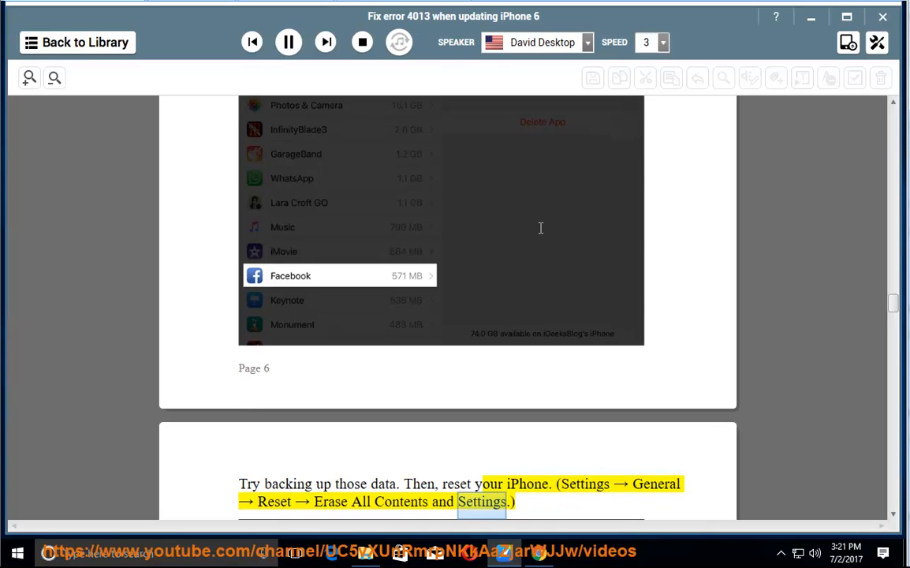
scroll(down, 3)
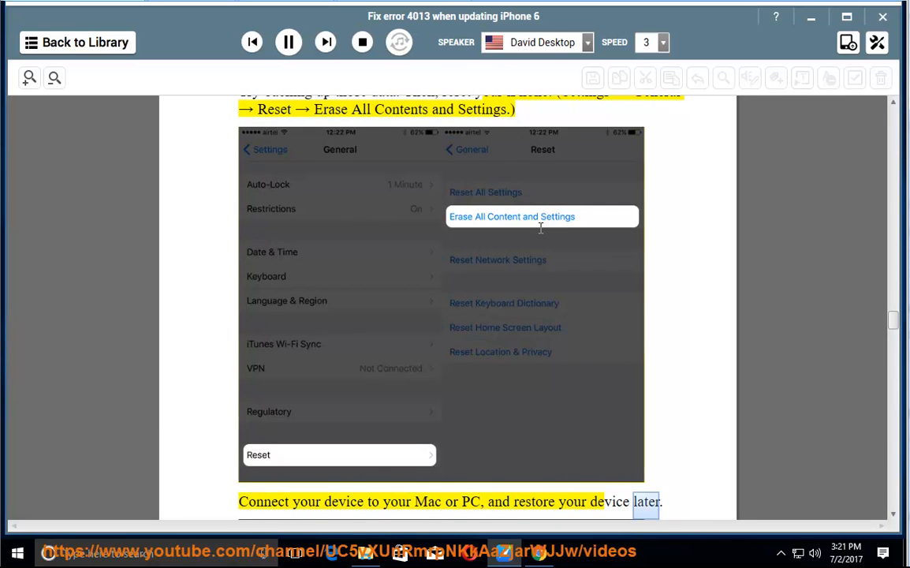
scroll(down, 3)
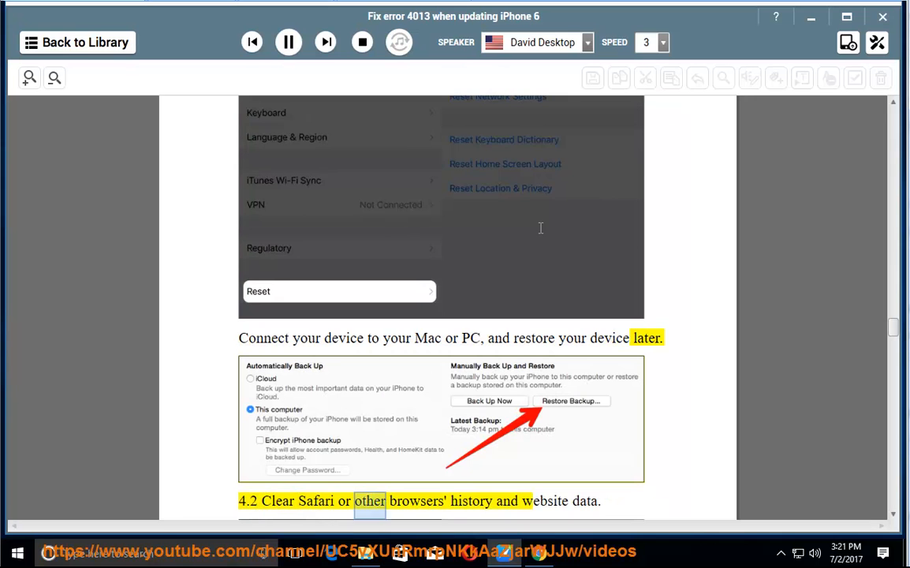
scroll(down, 3)
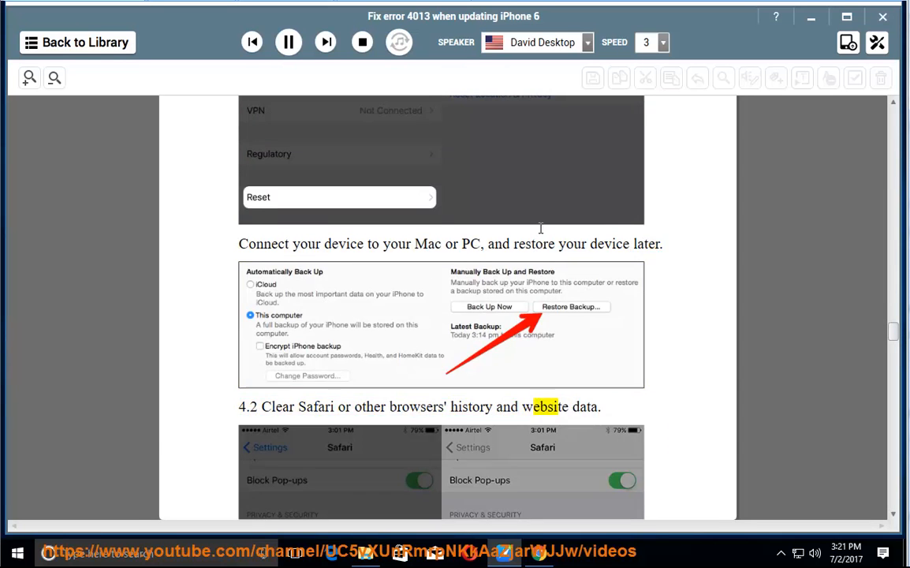
Follow sections 4.3 keep normal photos only and 4.4 delete old messages after 30 days, reaching 4.5 Remove Offline Data
scroll(down, 3)
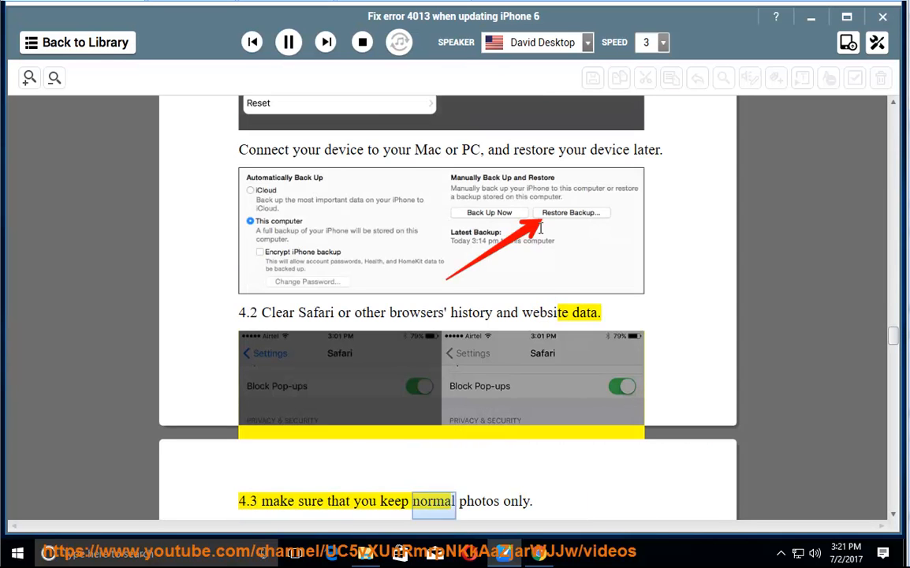
scroll(down, 3)
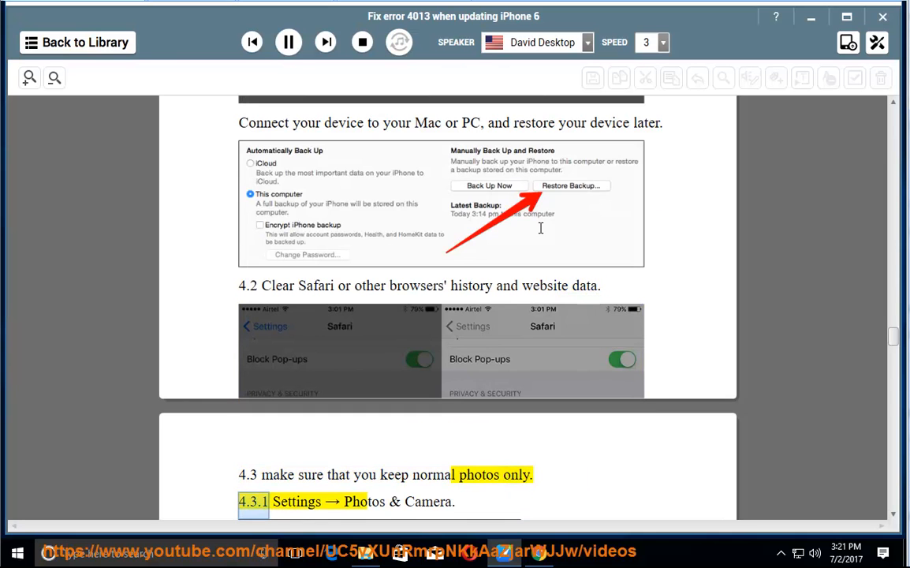
scroll(down, 3)
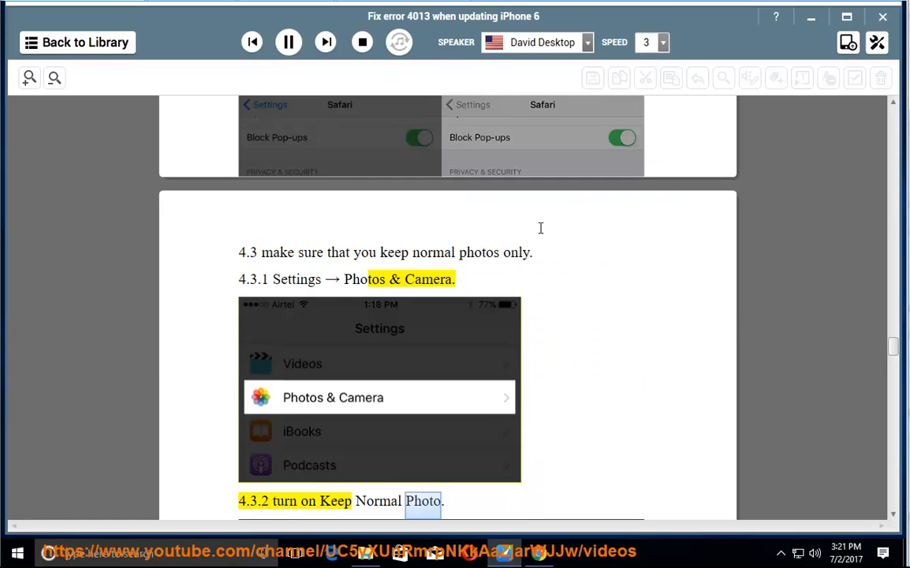
scroll(down, 3)
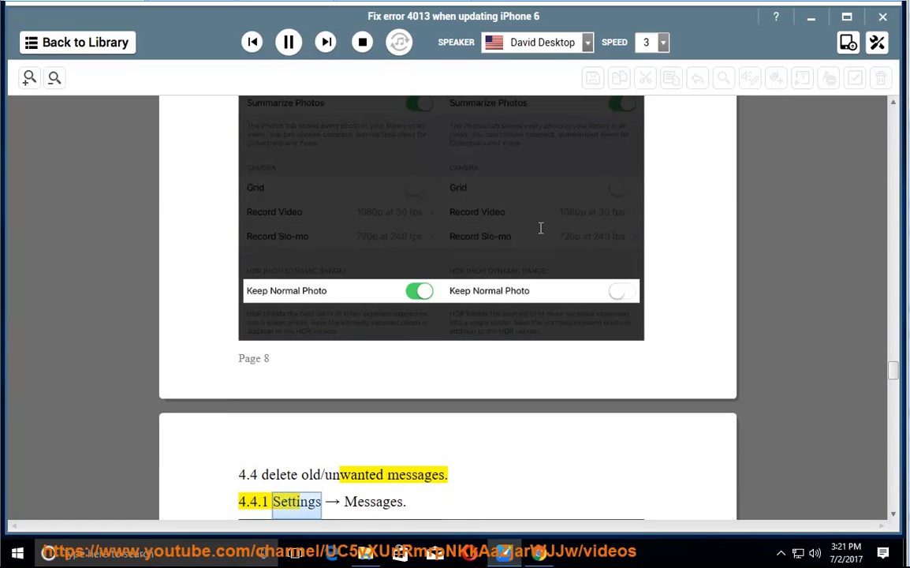
scroll(down, 3)
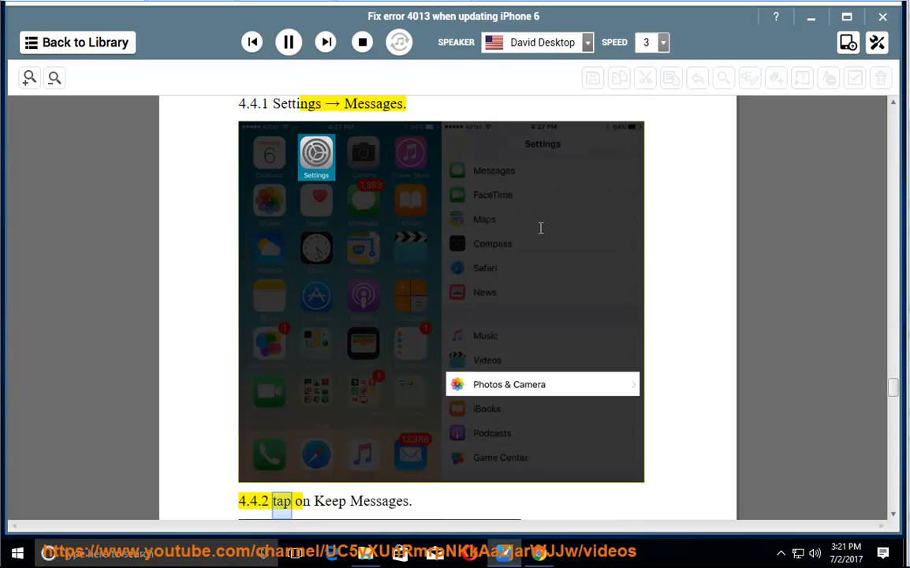
scroll(down, 3)
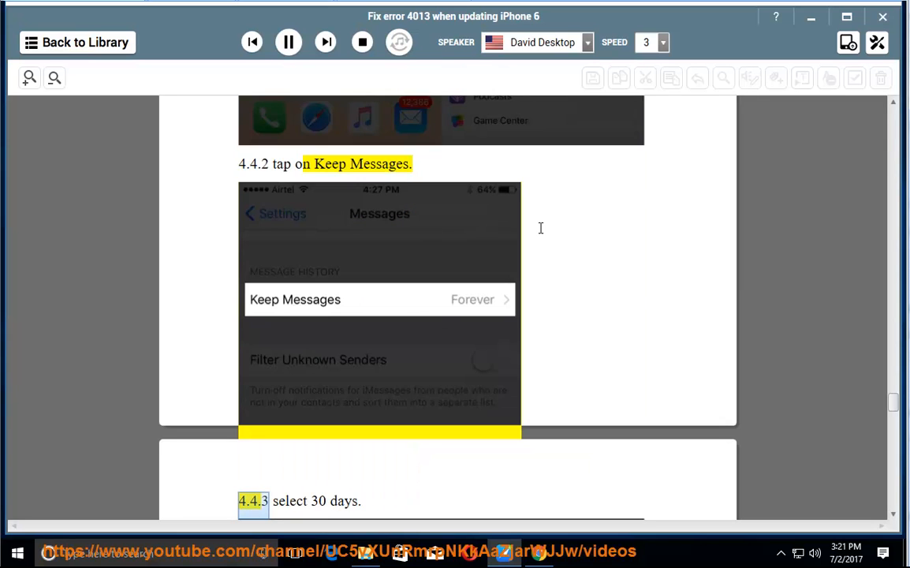
scroll(down, 3)
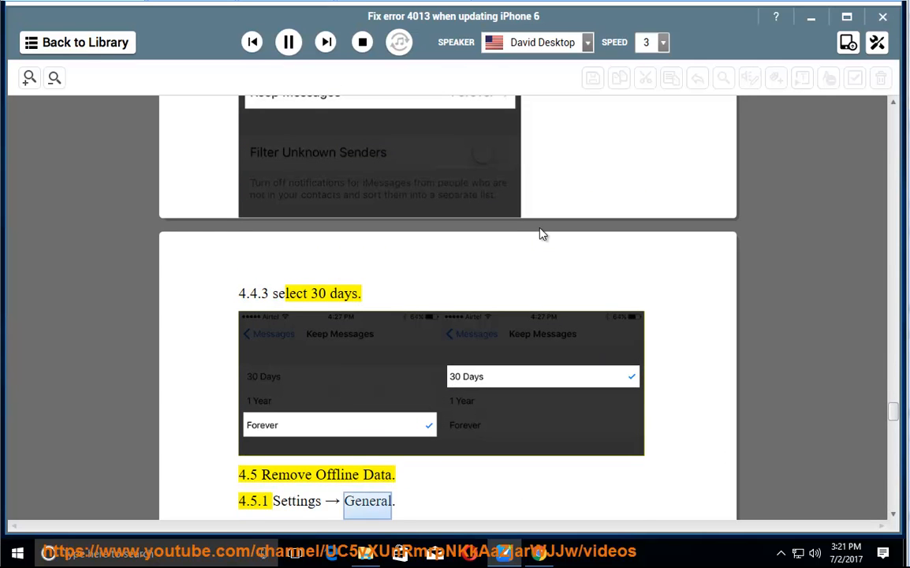
Scroll to the document's end through the offline-data and reset-all-settings steps to the getsupport.apple.com link
scroll(down, 3)
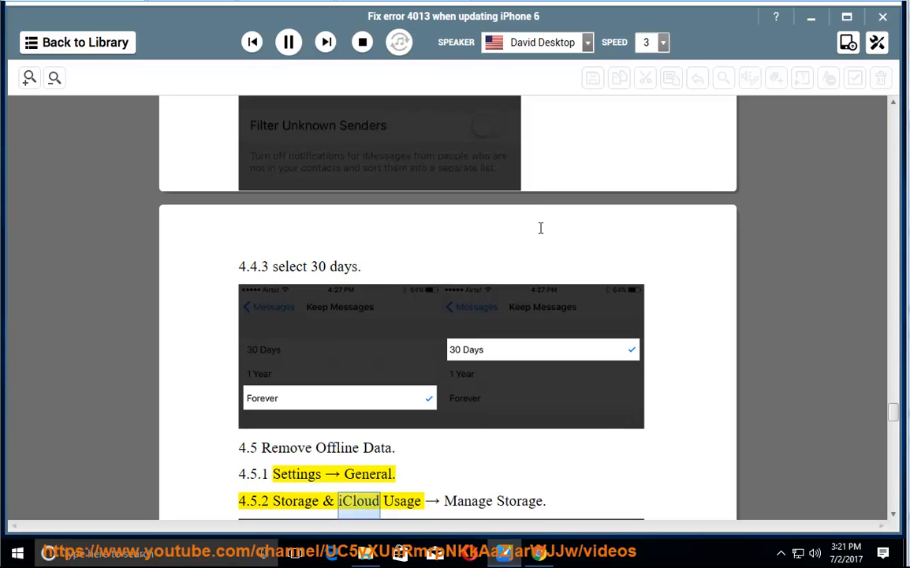
scroll(down, 3)
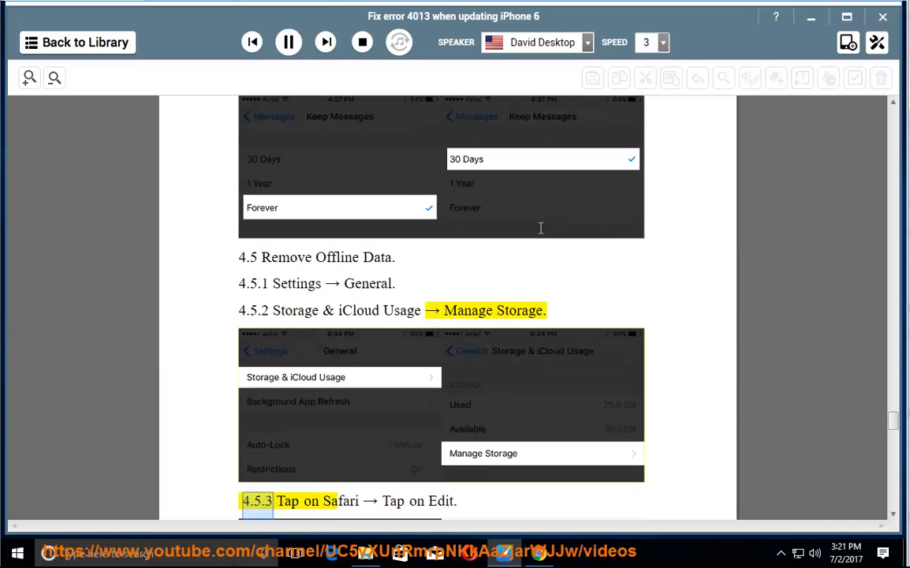
double_click(442, 501)
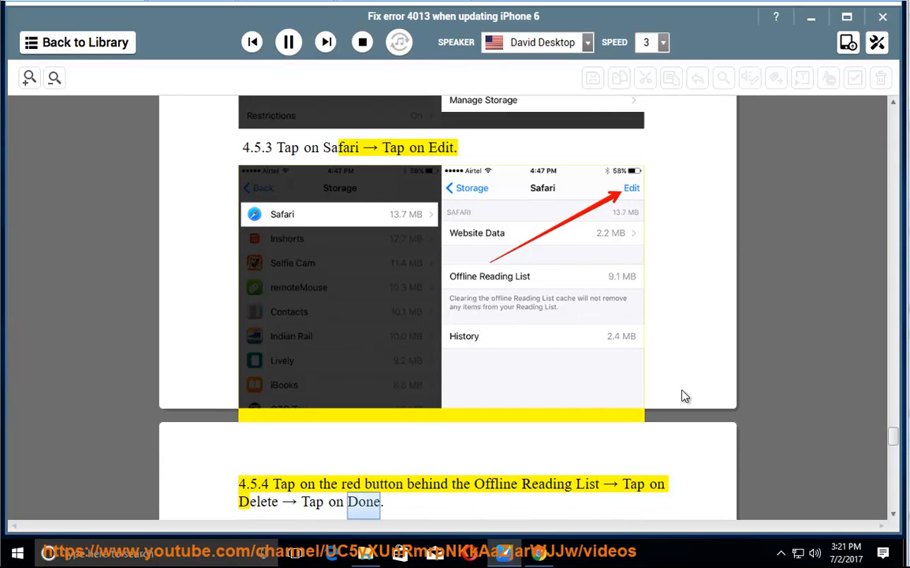
scroll(down, 3)
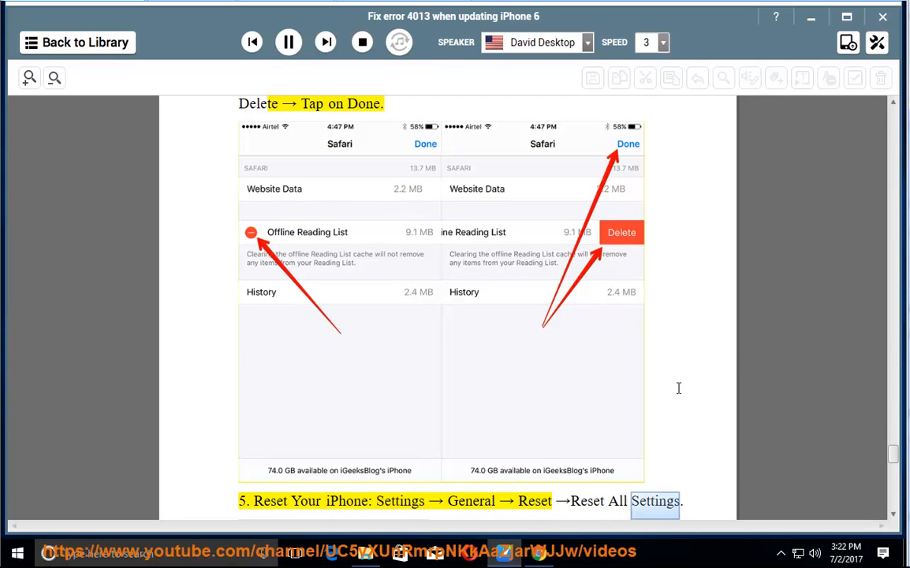
scroll(down, 3)
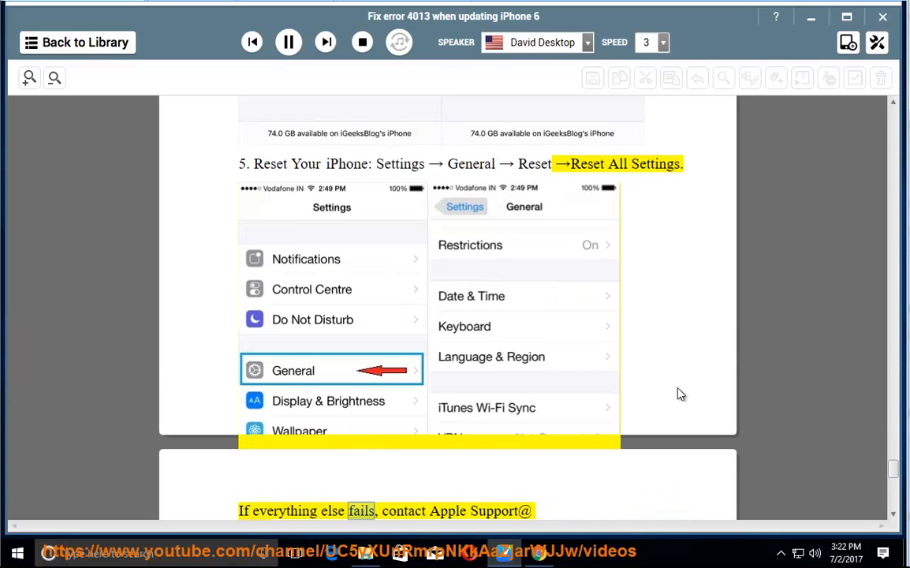
scroll(down, 3)
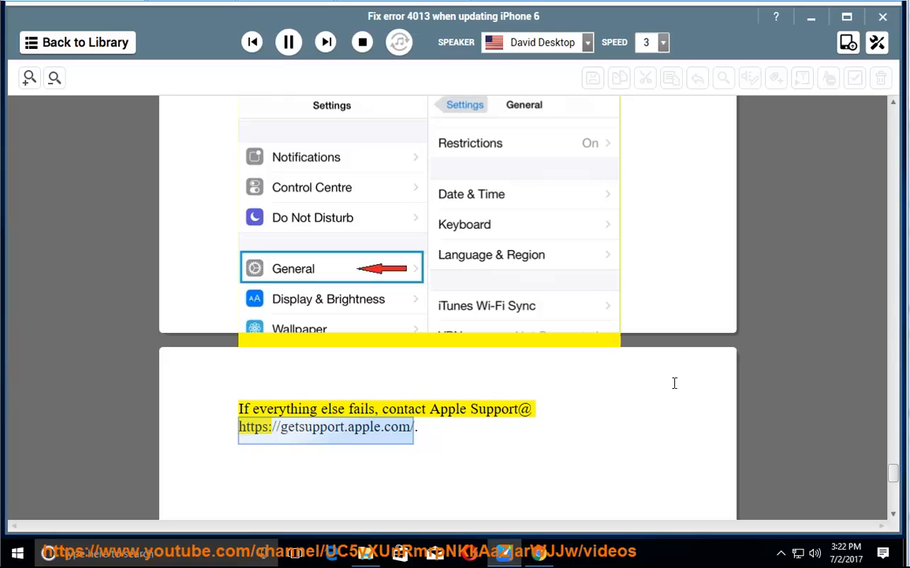
mouse_move(668, 344)
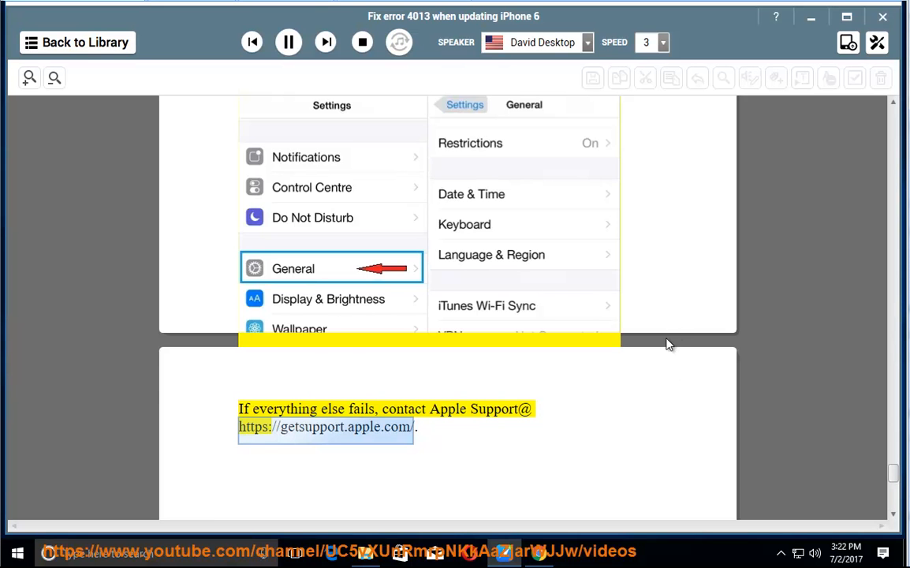